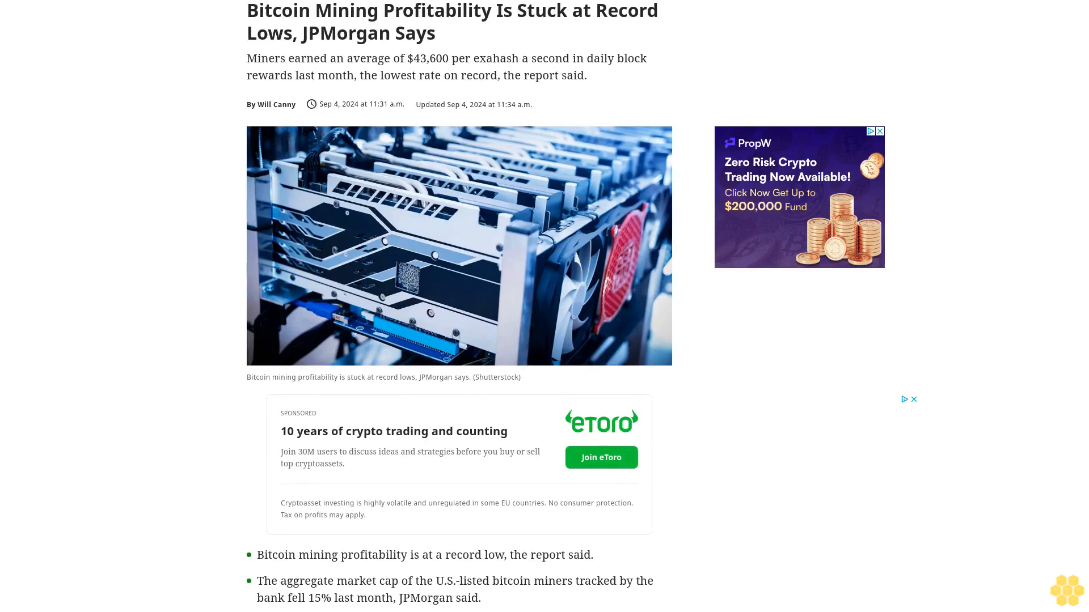
scroll(down, 3)
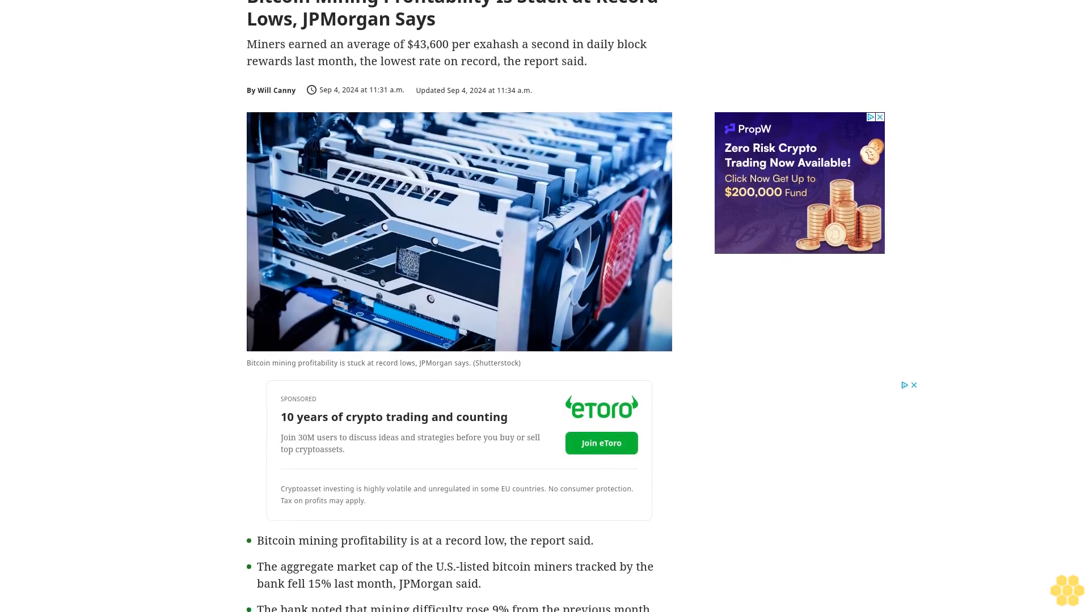
scroll(down, 3)
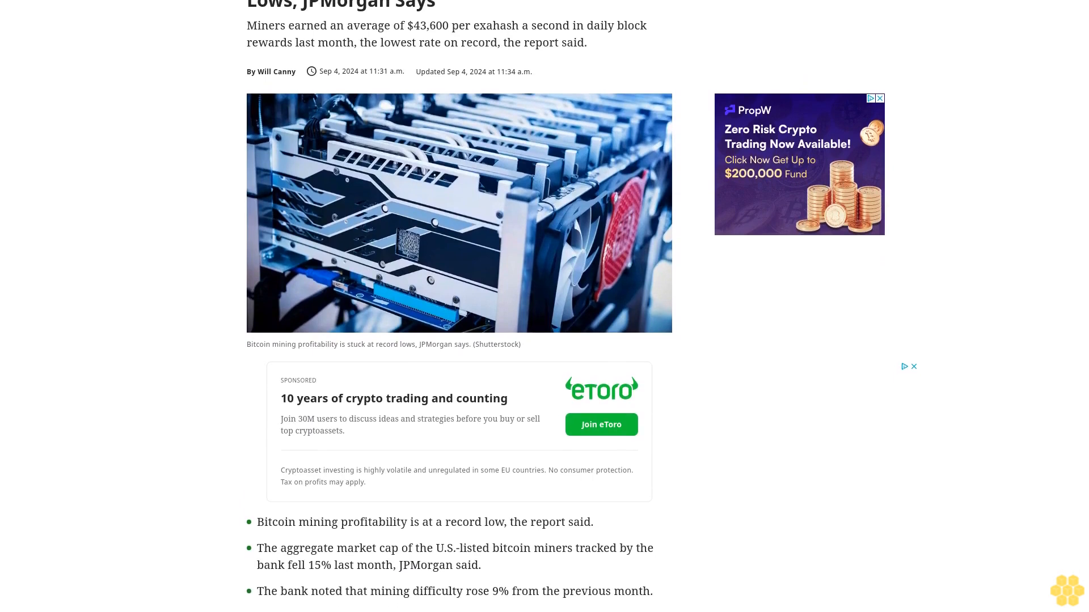
scroll(down, 3)
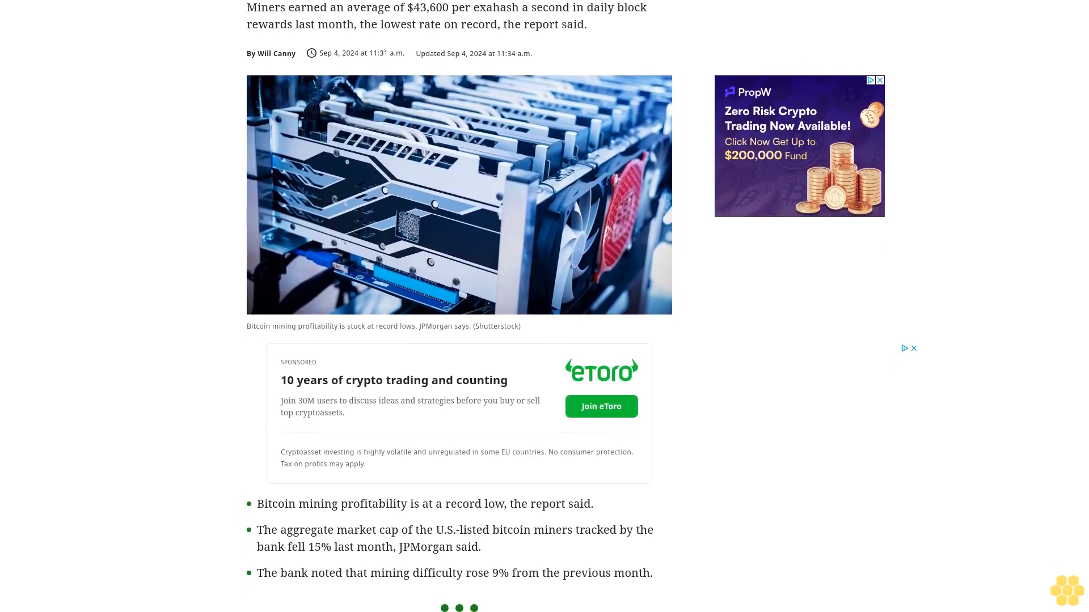
scroll(down, 3)
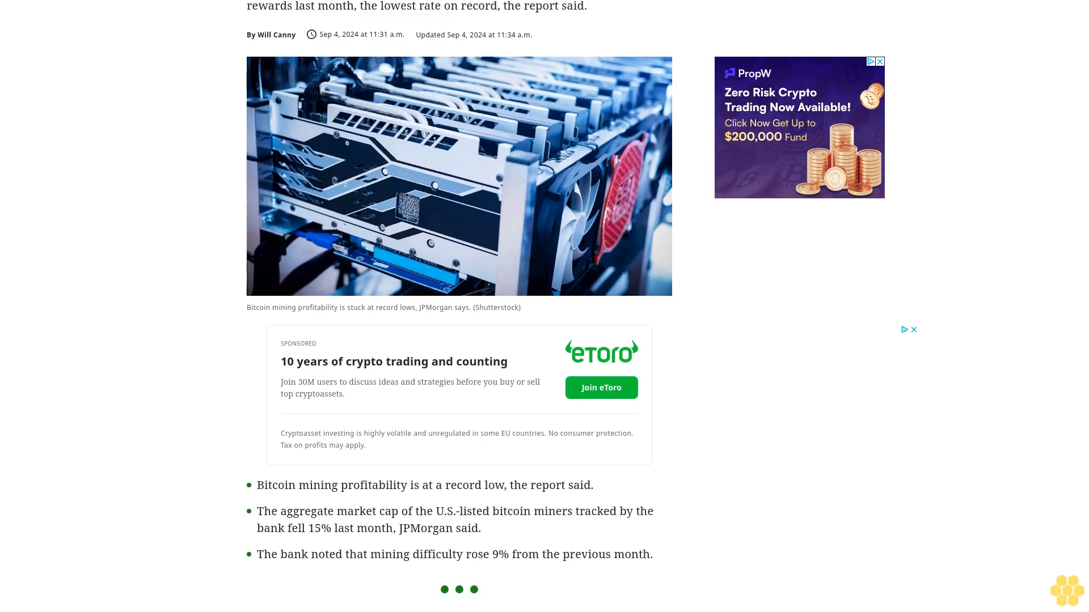
scroll(down, 3)
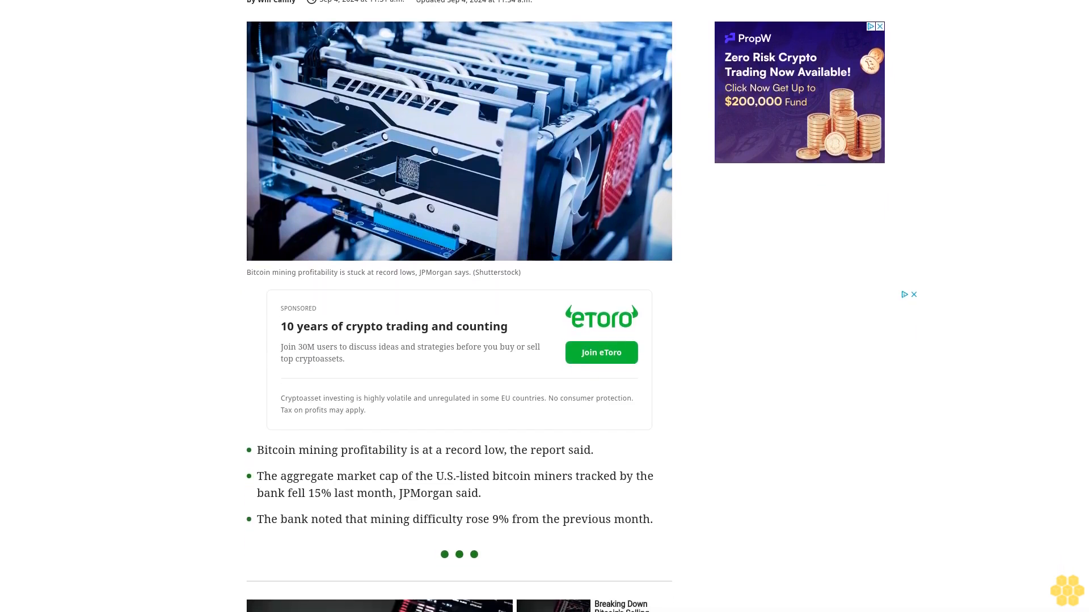
scroll(down, 3)
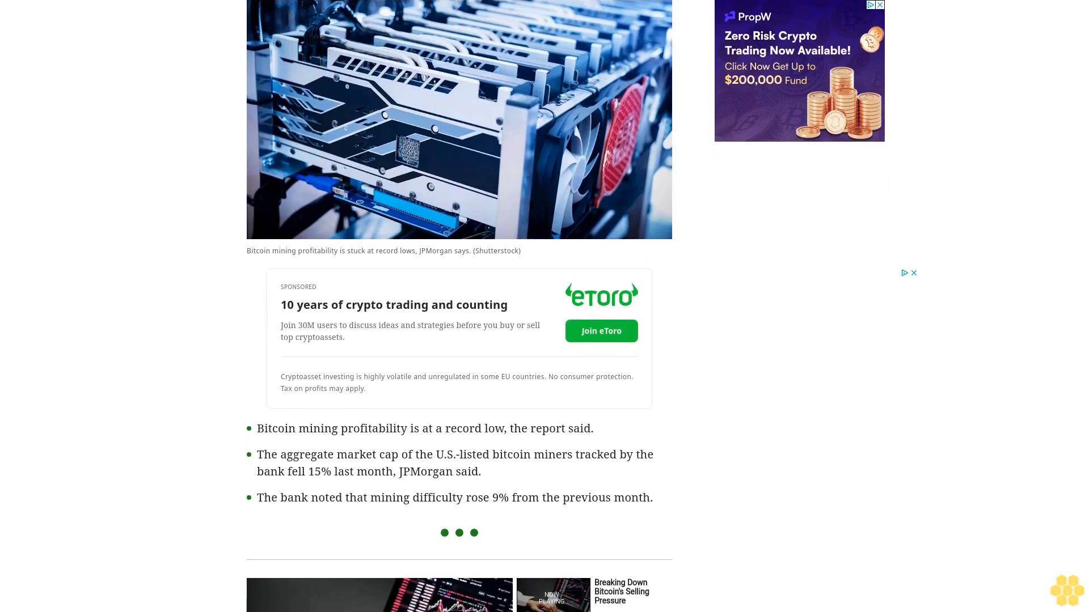
scroll(down, 3)
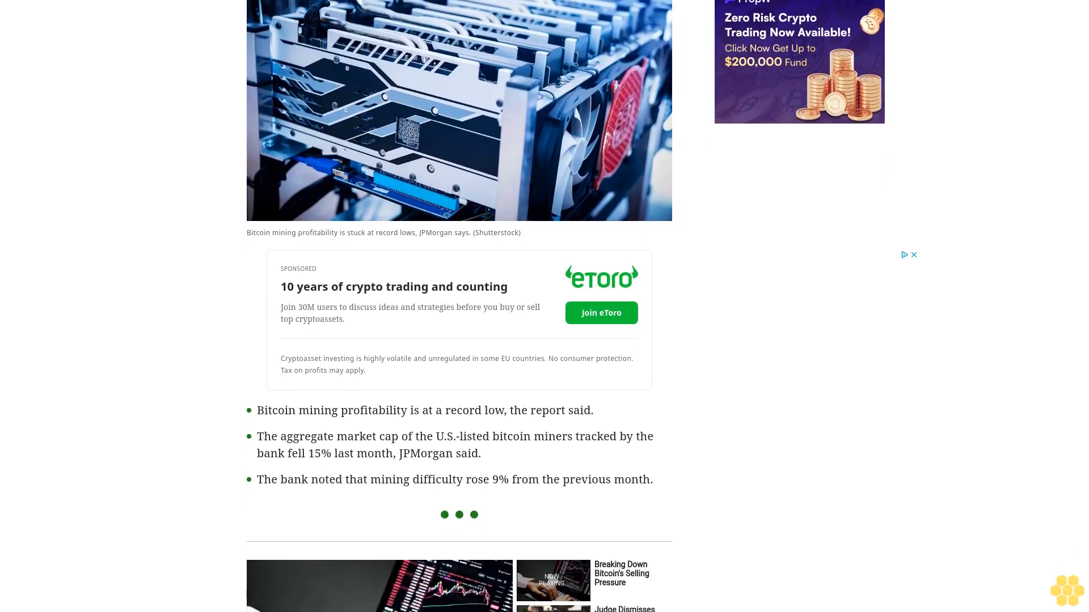
scroll(down, 3)
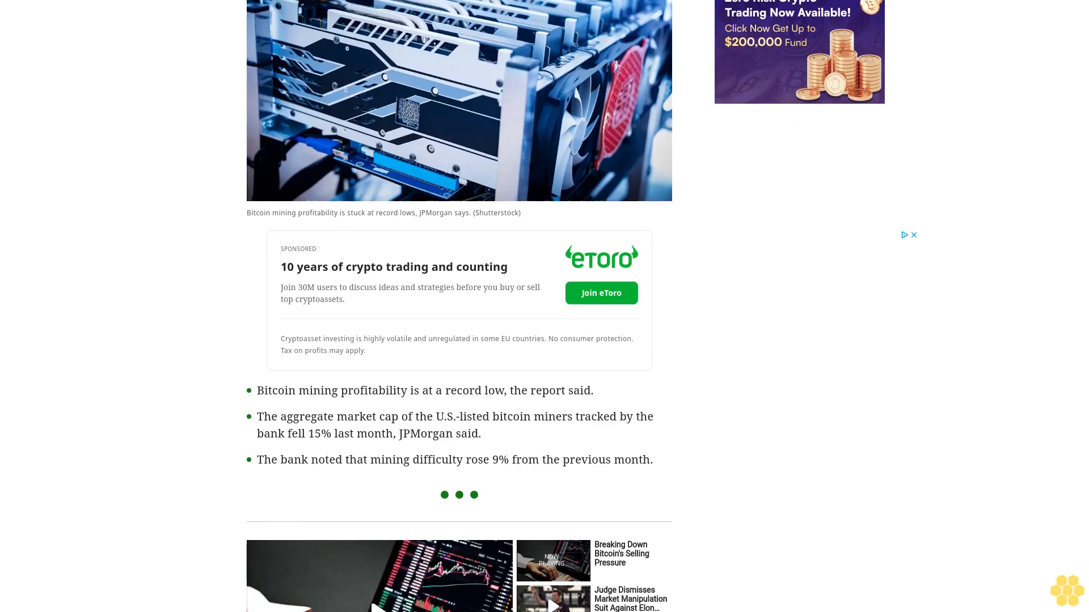
scroll(down, 3)
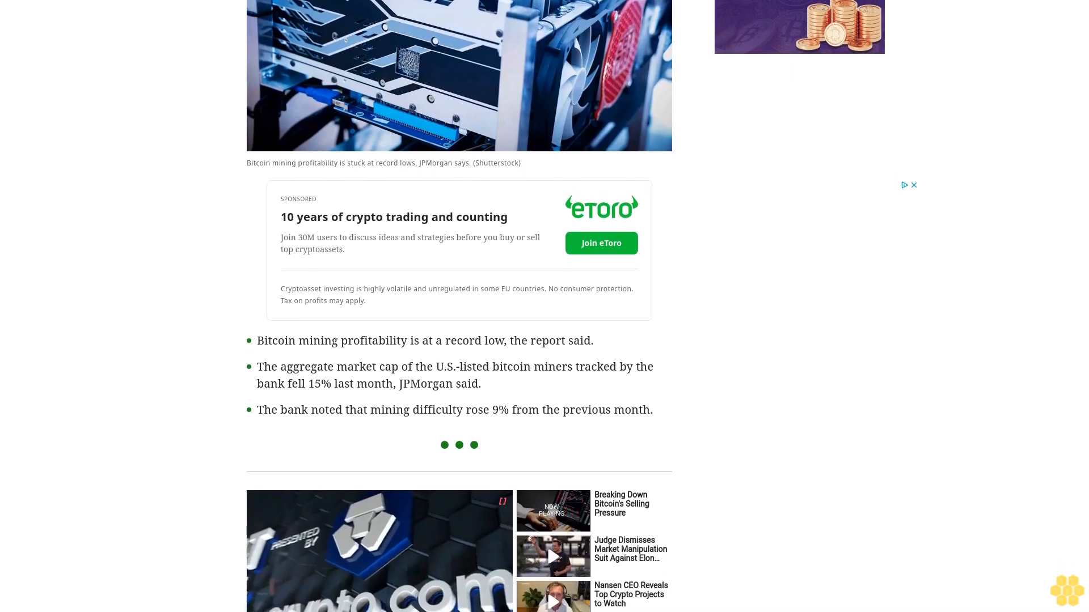
scroll(down, 3)
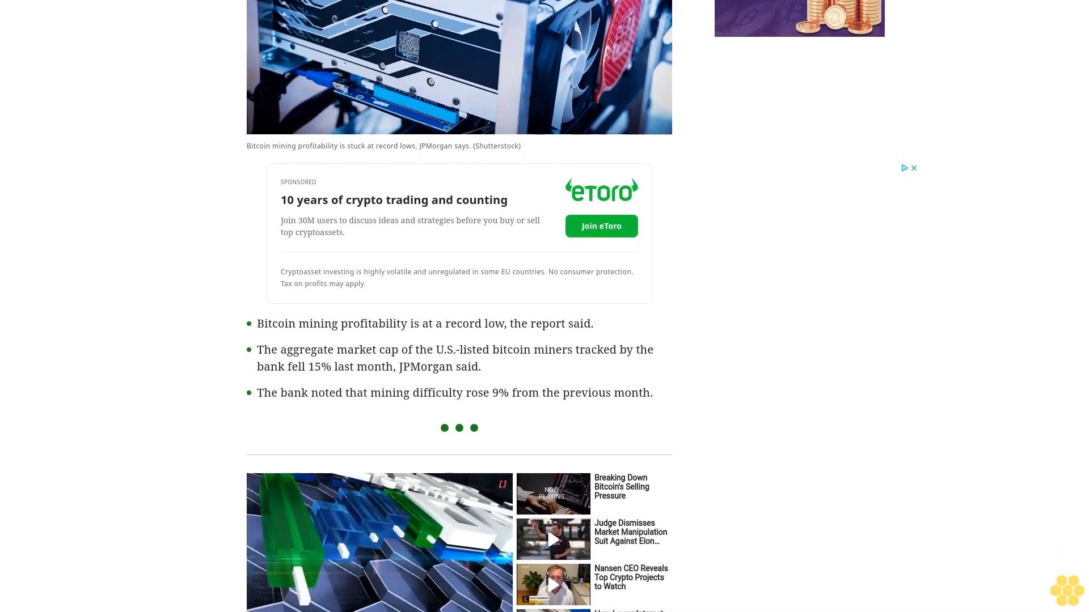
scroll(down, 3)
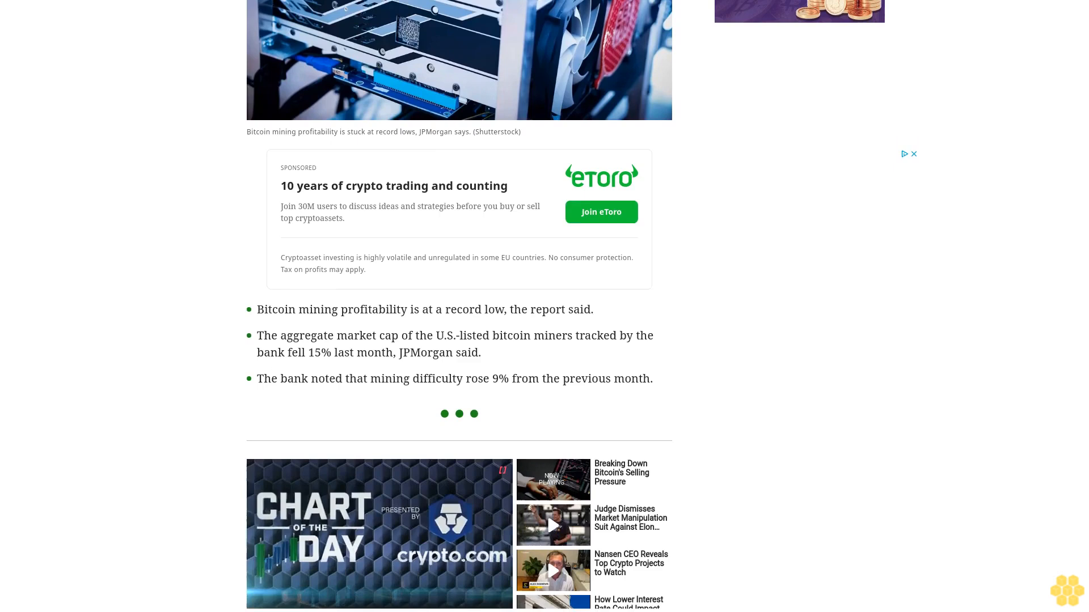
scroll(down, 3)
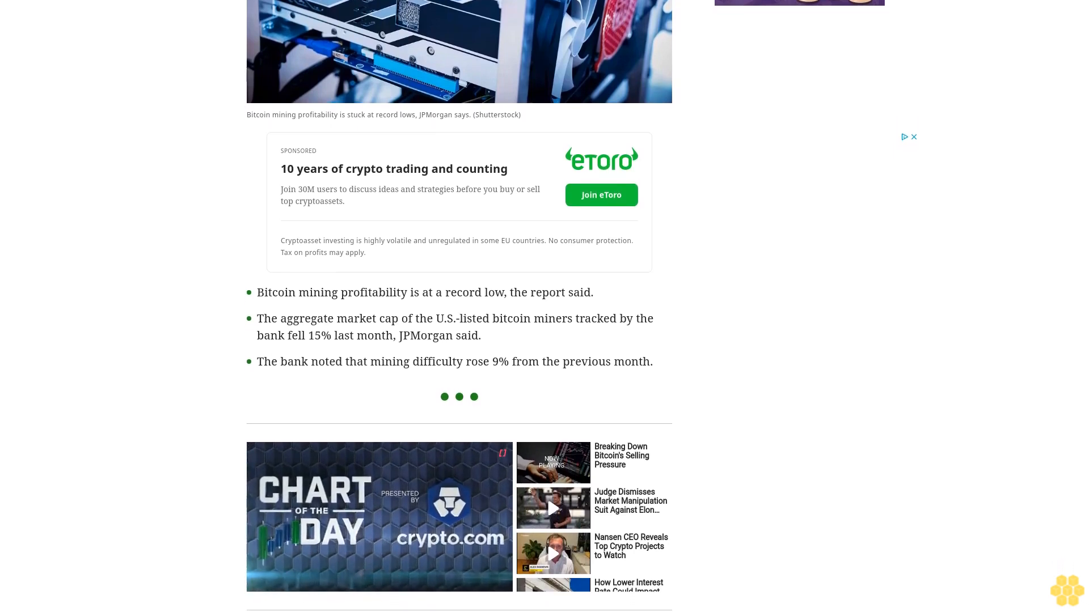
scroll(down, 3)
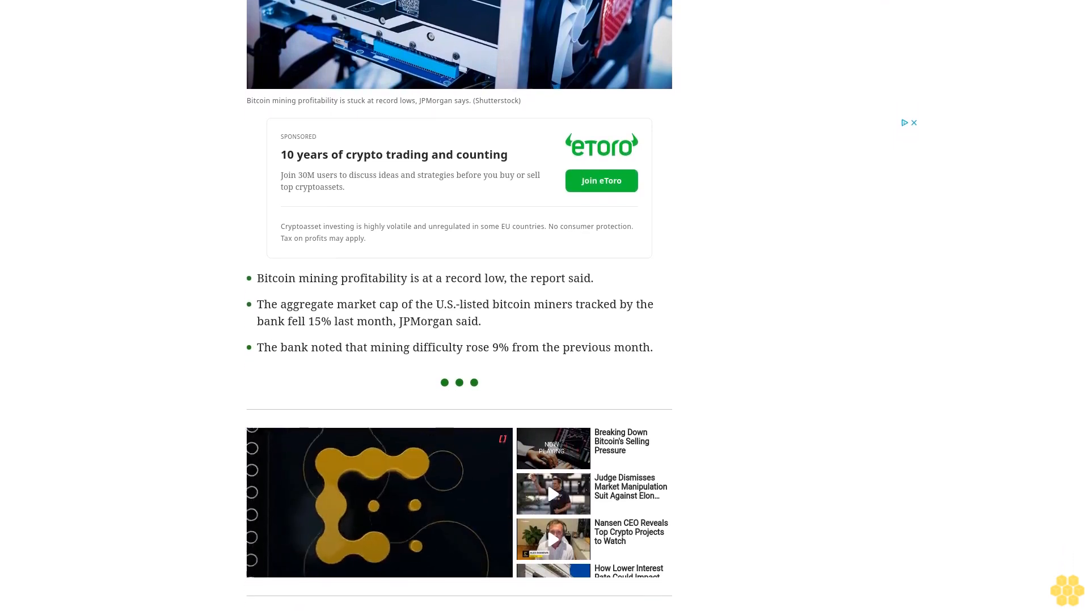
scroll(down, 3)
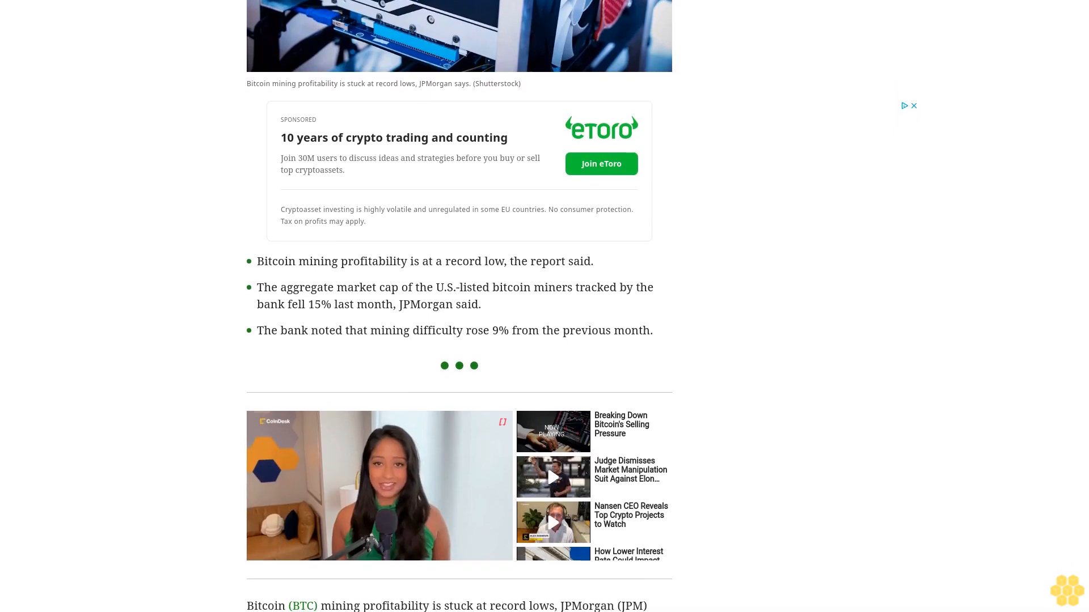
scroll(down, 3)
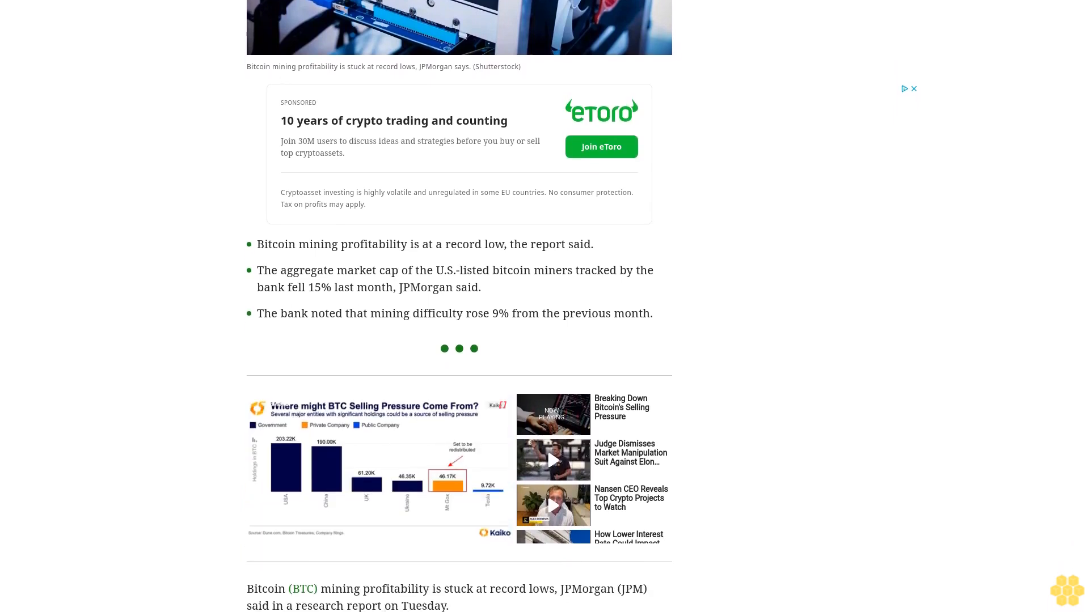
scroll(down, 3)
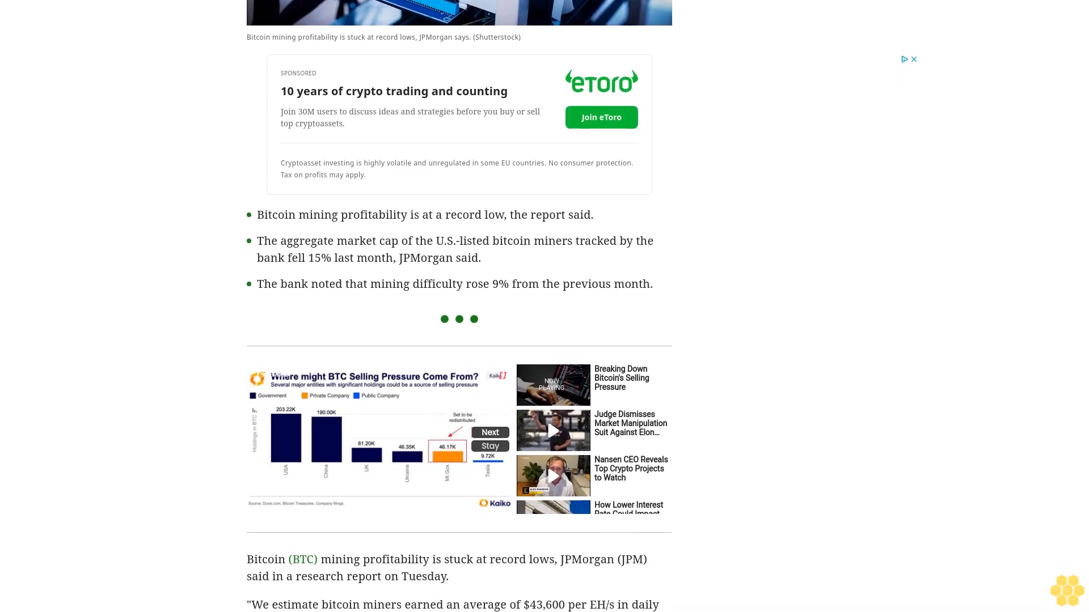
scroll(down, 3)
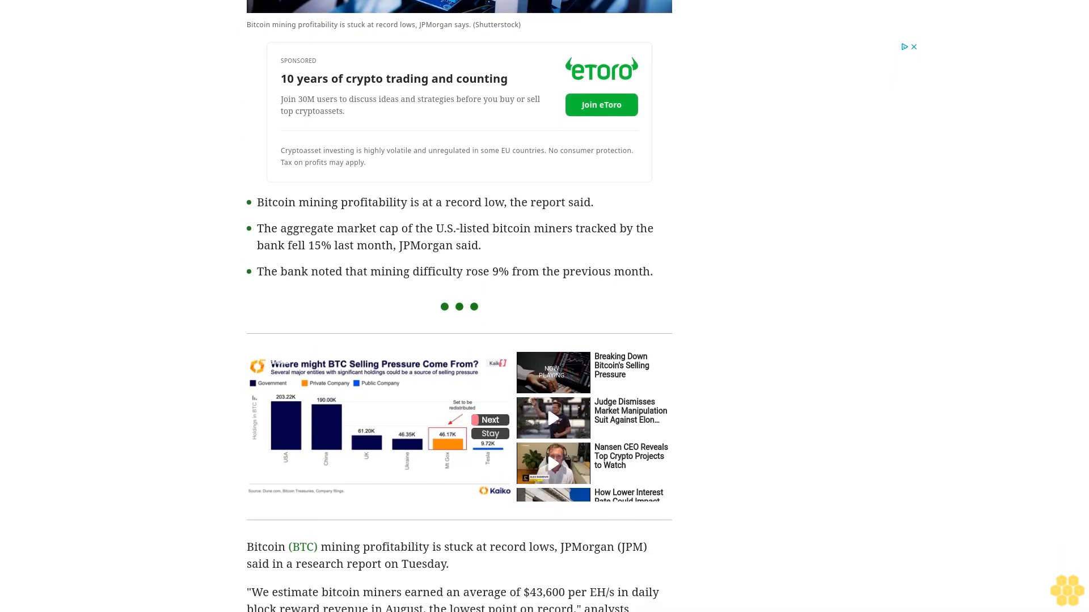
scroll(down, 3)
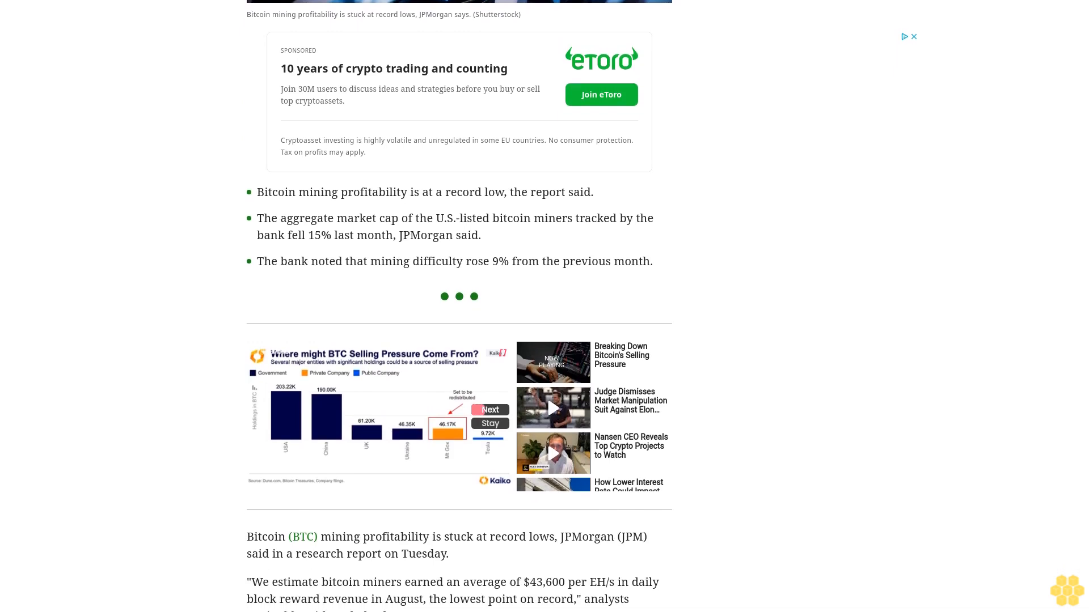
scroll(down, 3)
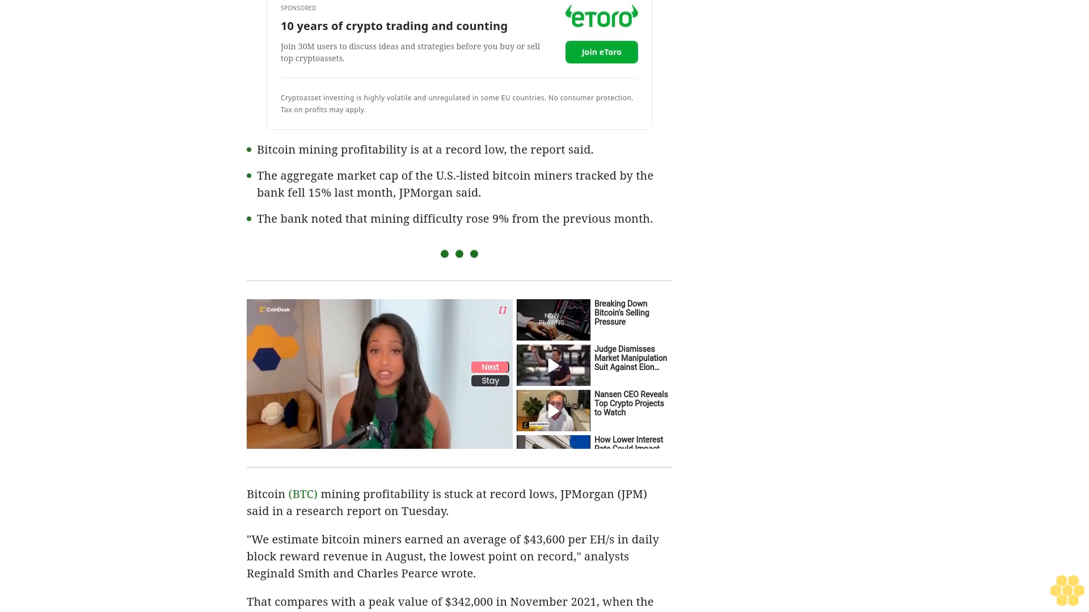
scroll(down, 3)
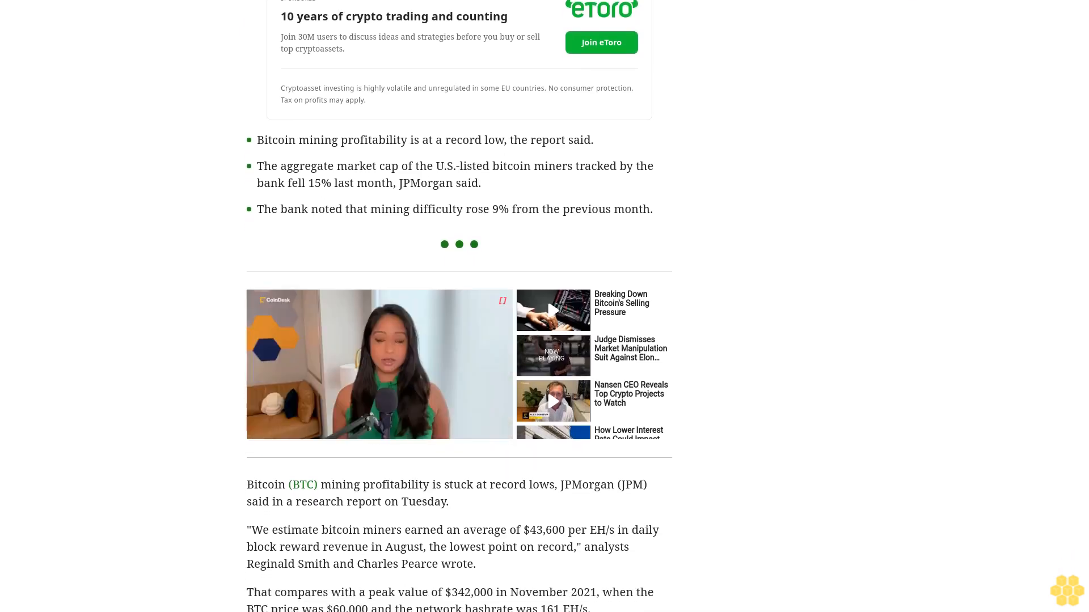
scroll(down, 3)
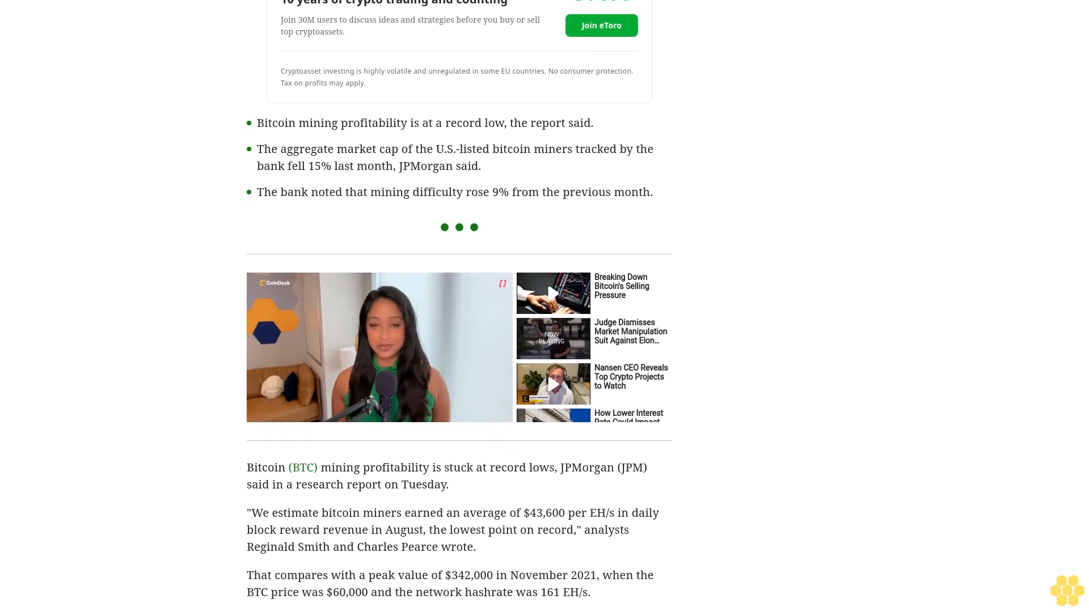
scroll(down, 3)
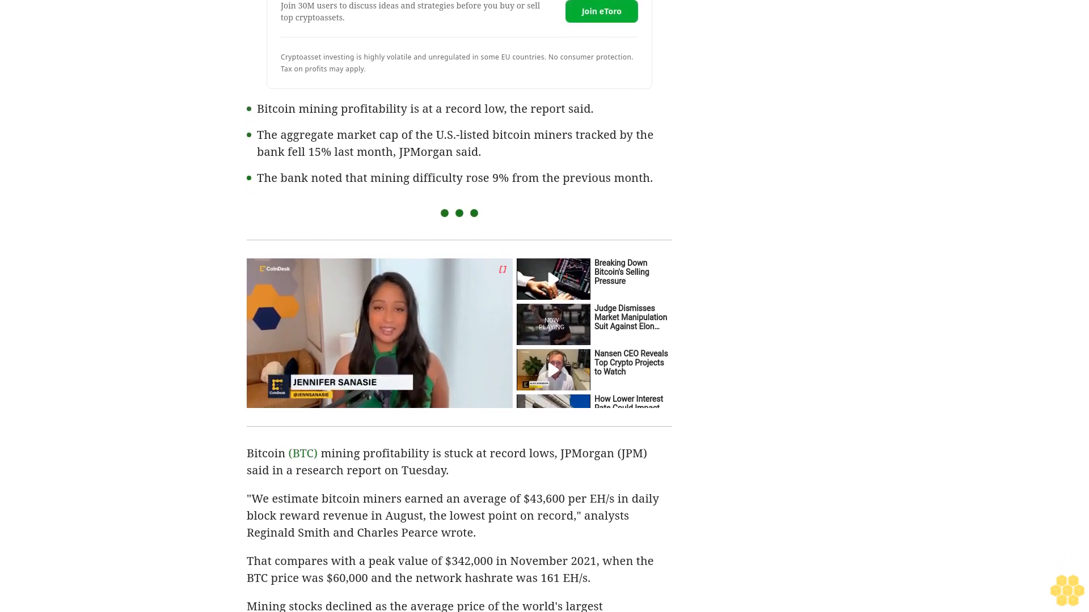
scroll(down, 3)
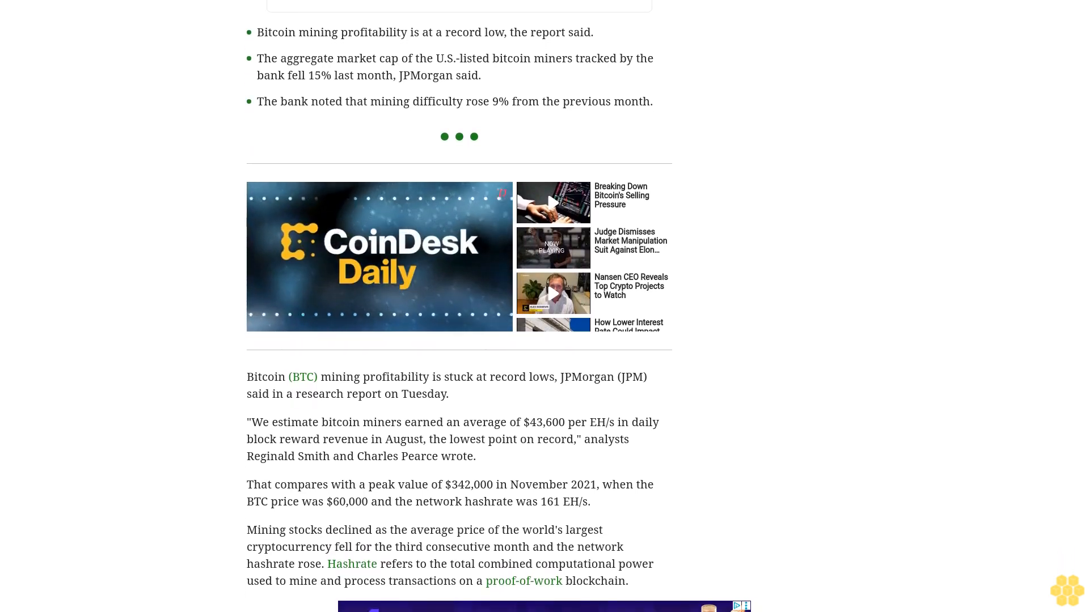
scroll(down, 3)
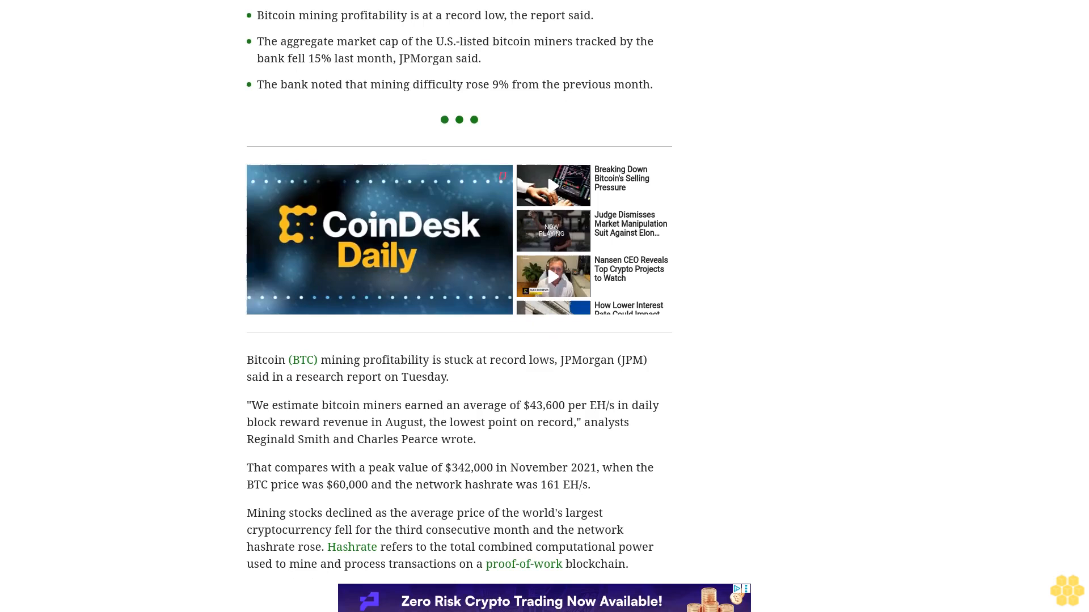
scroll(down, 3)
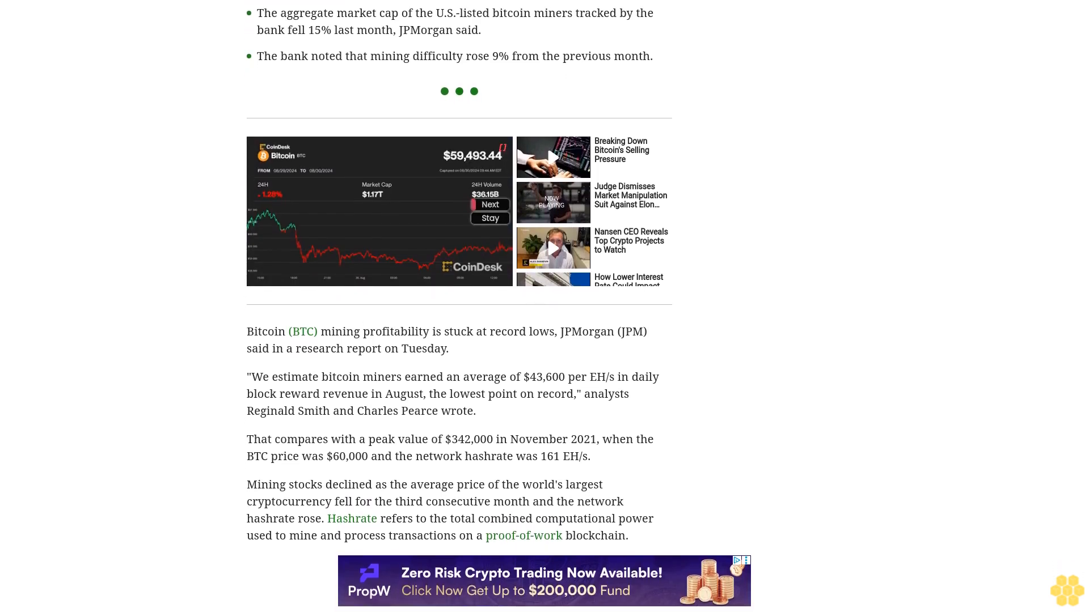
scroll(down, 3)
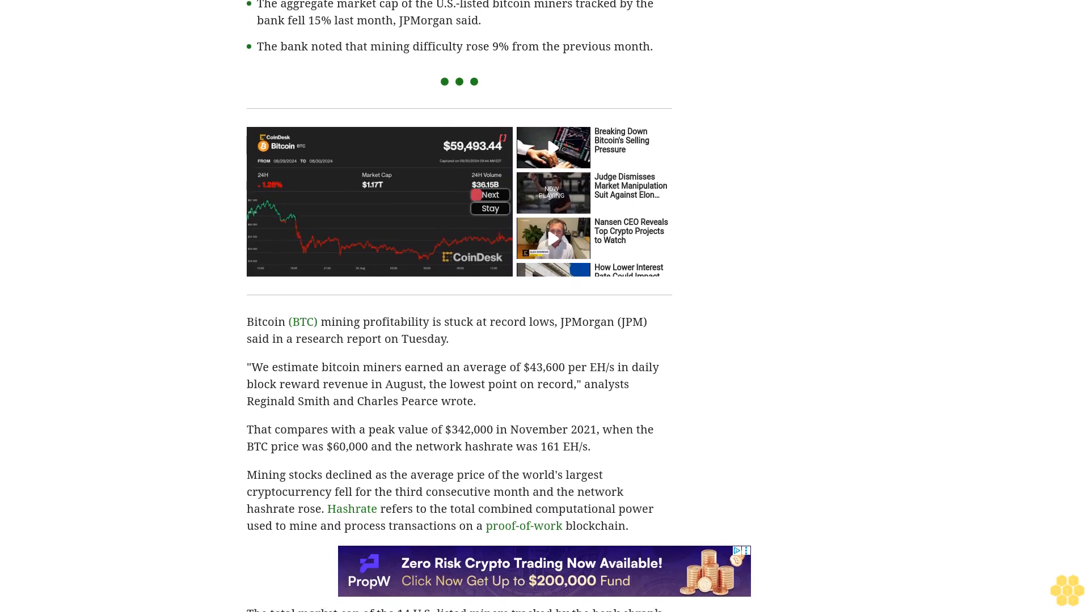
scroll(down, 3)
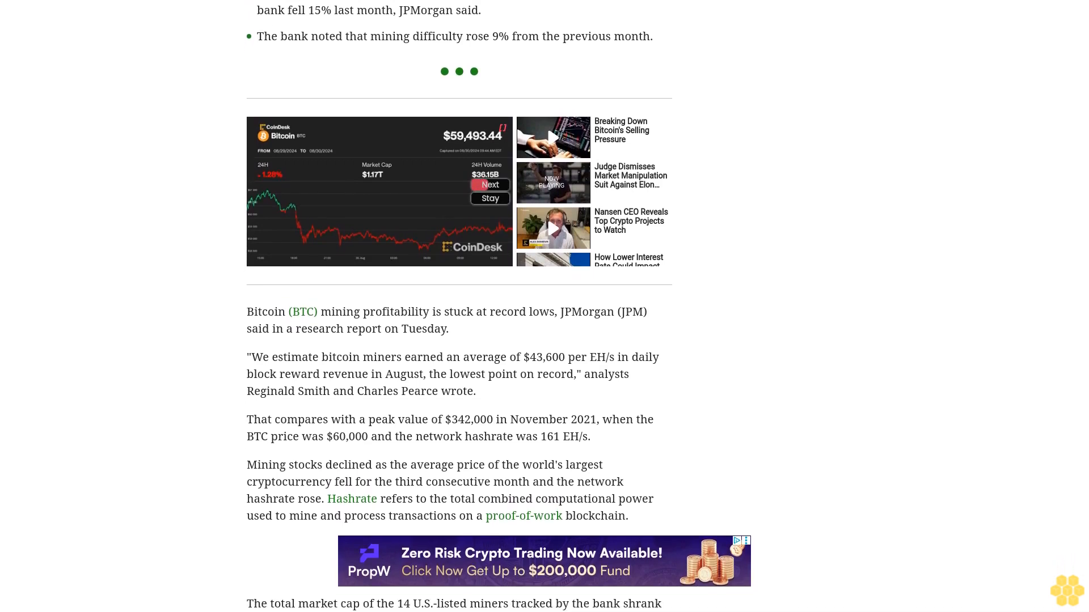
scroll(down, 3)
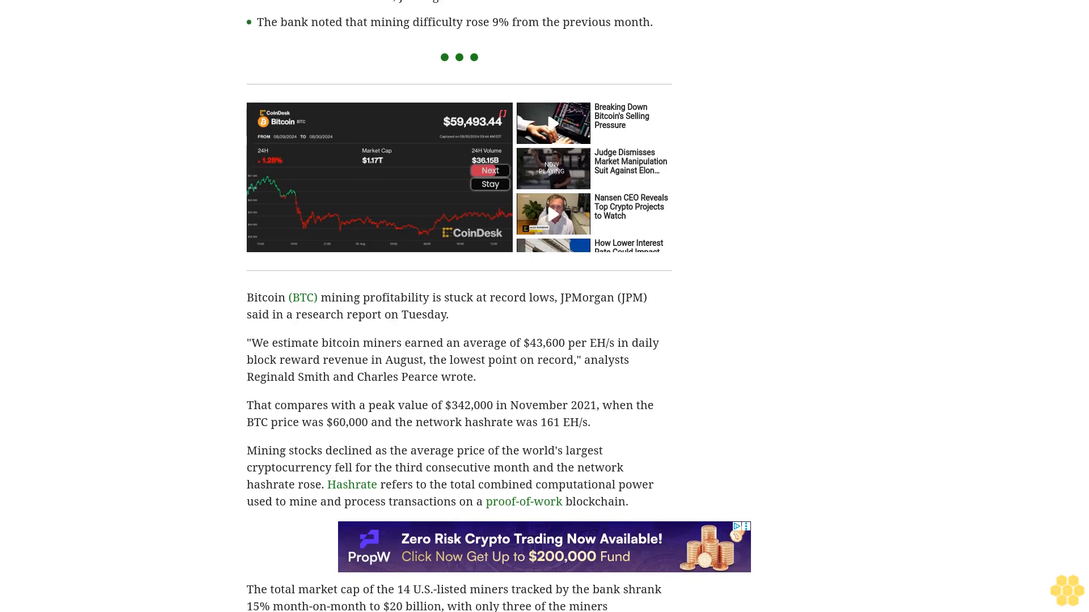
scroll(down, 3)
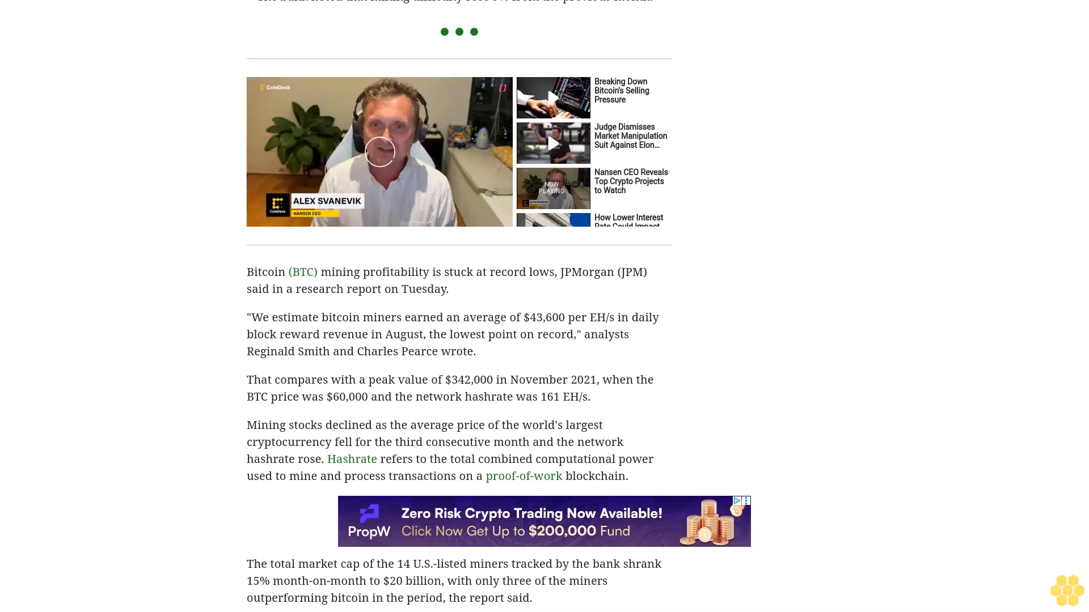
scroll(down, 3)
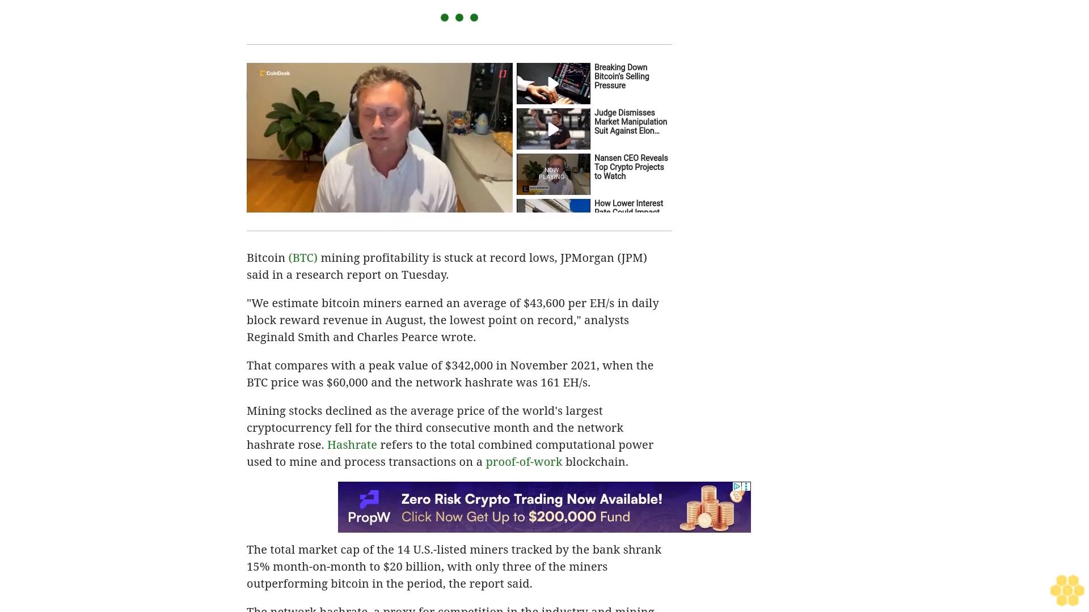
scroll(down, 3)
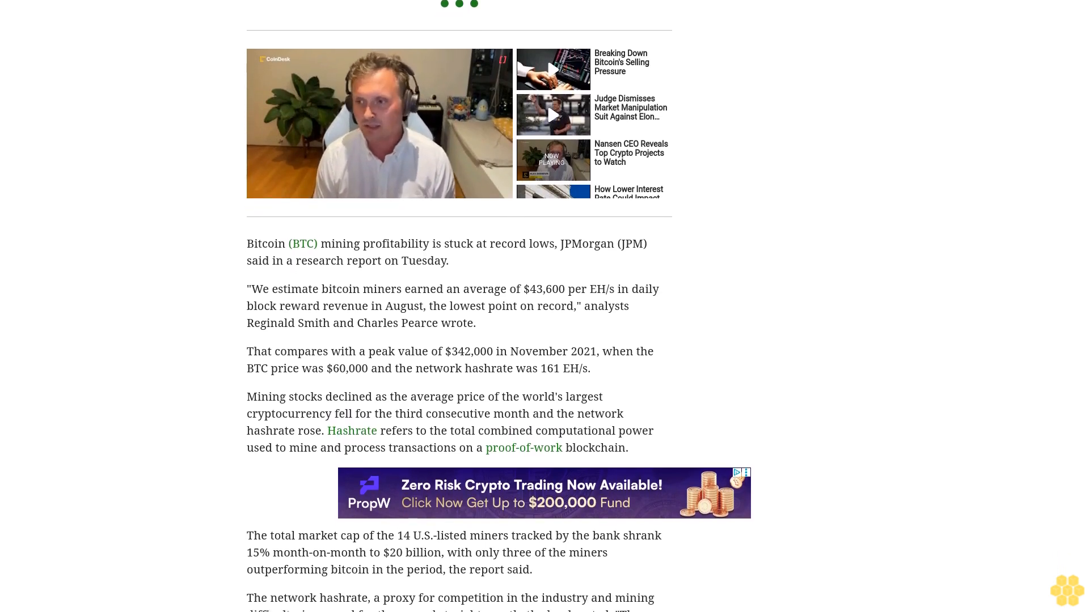
scroll(down, 3)
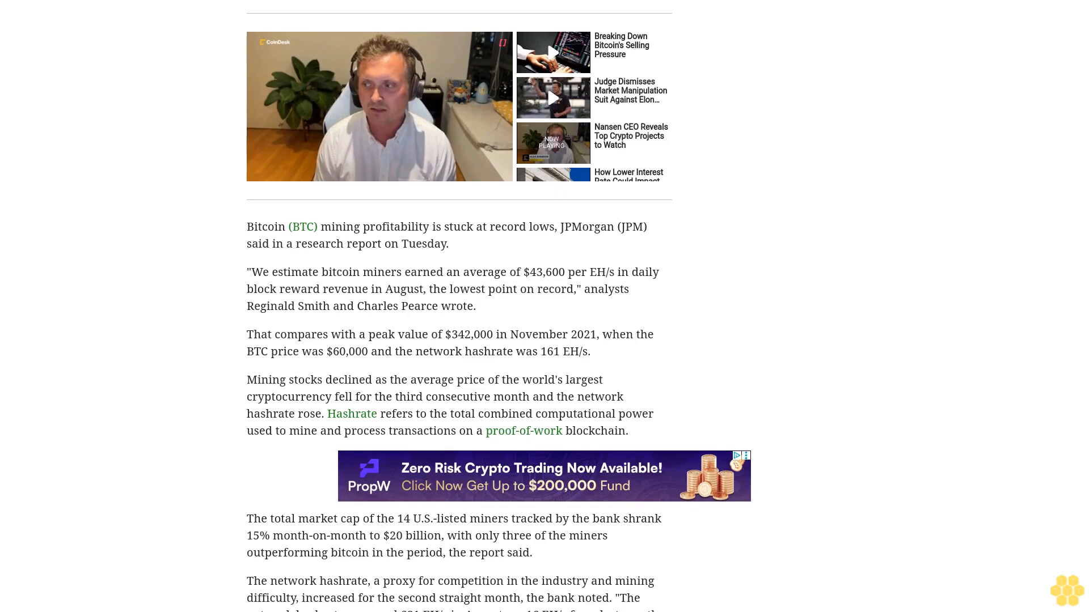
scroll(down, 3)
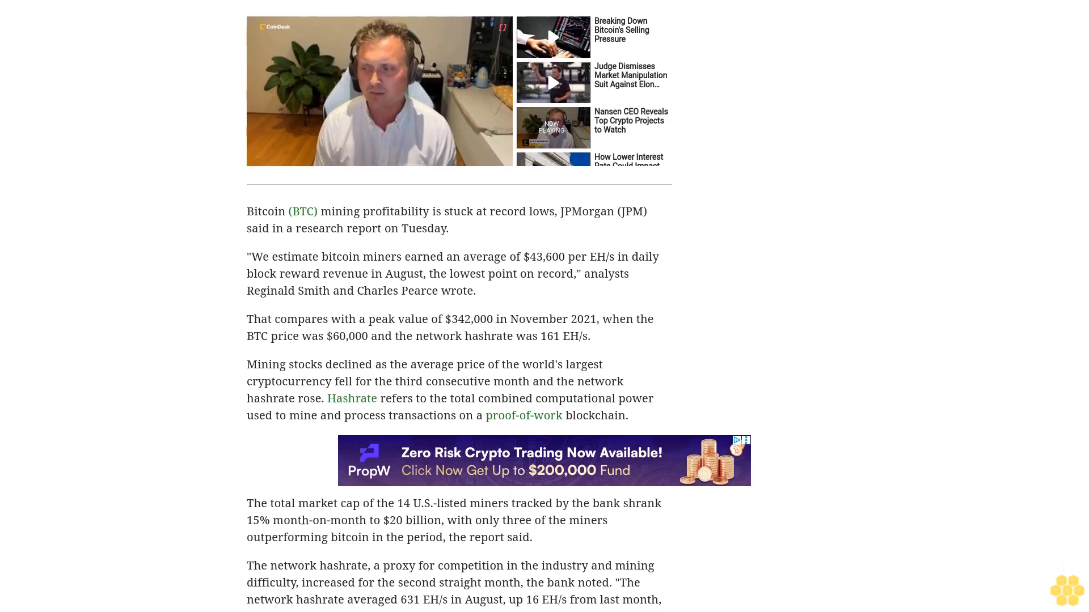
scroll(down, 3)
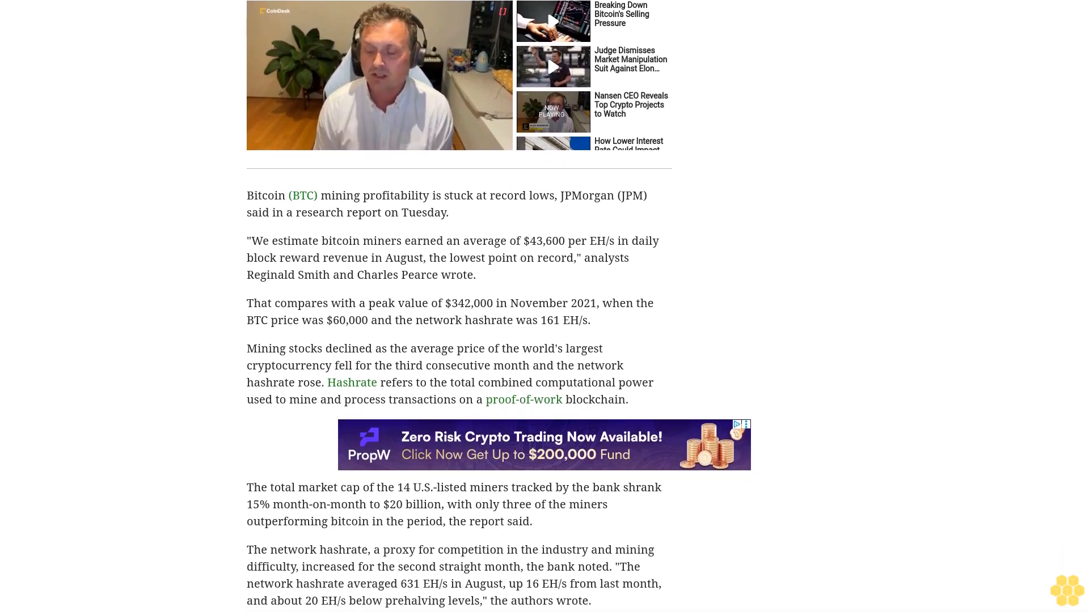
scroll(down, 3)
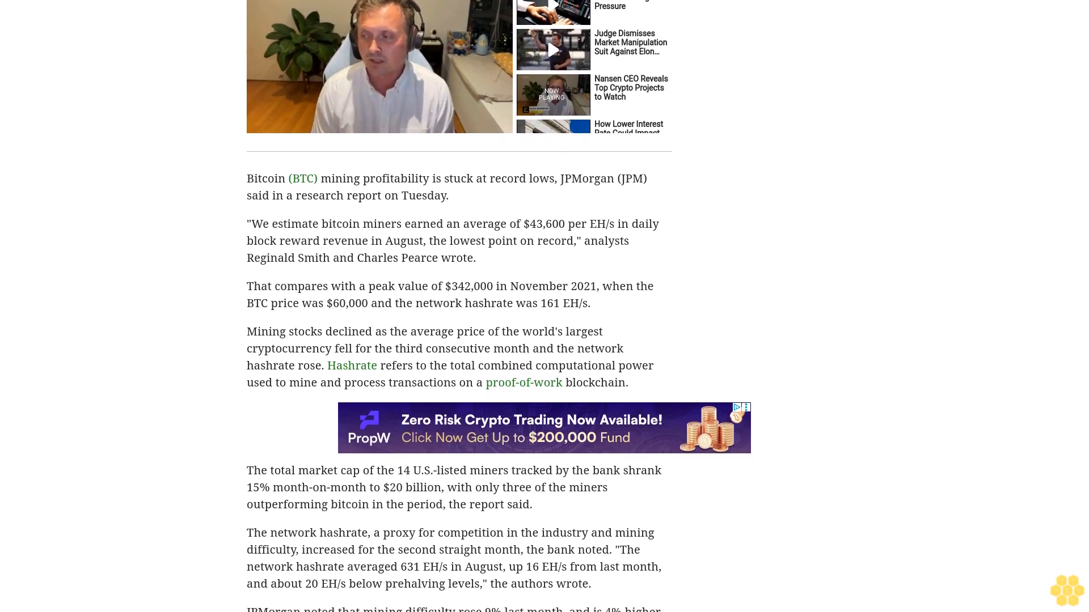
scroll(down, 3)
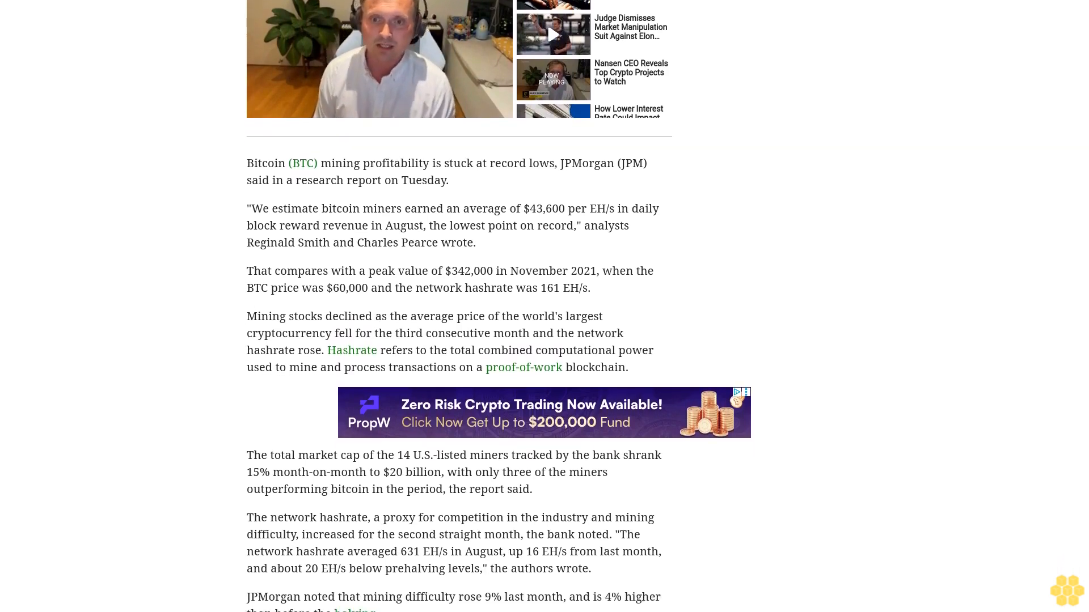
scroll(down, 3)
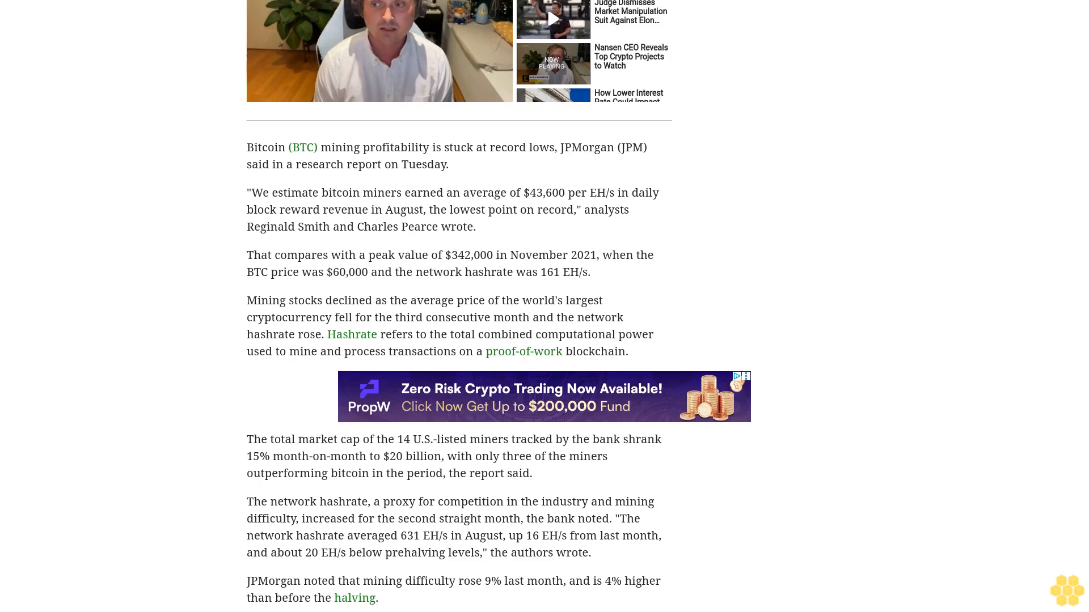
scroll(down, 3)
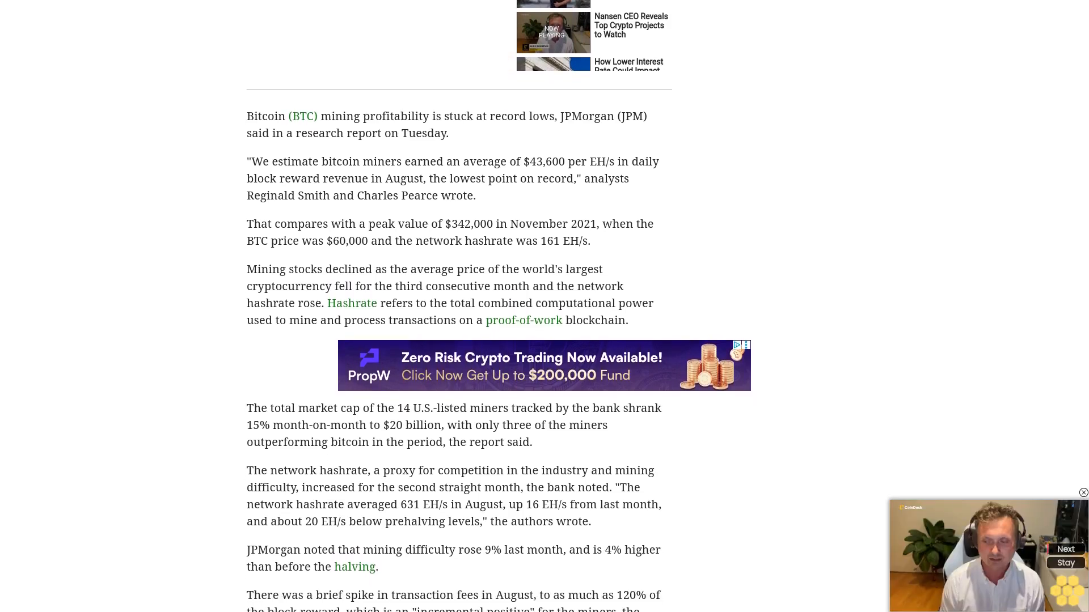
scroll(down, 3)
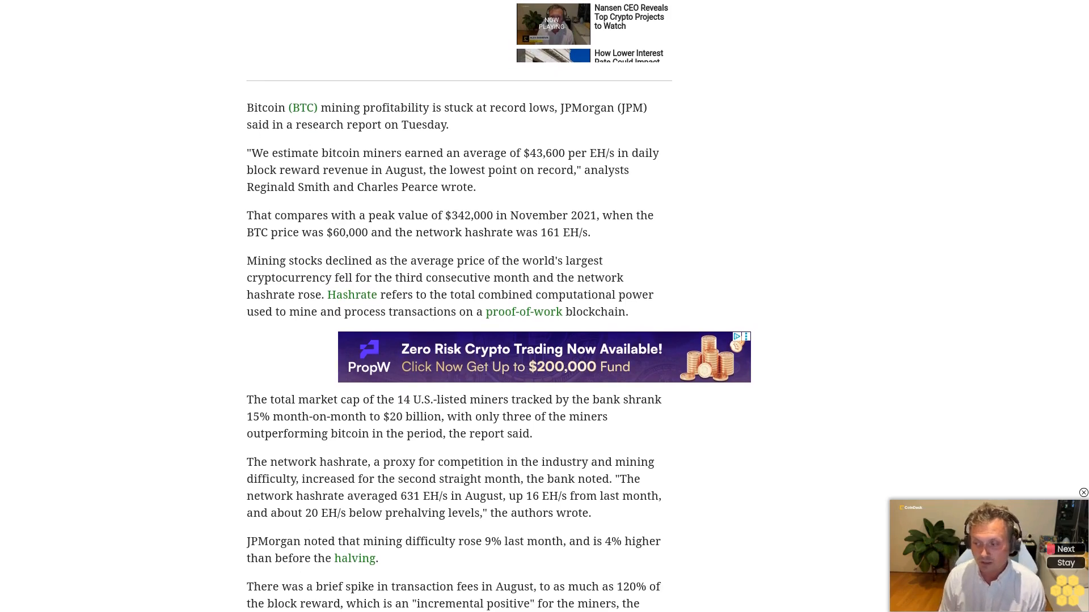
scroll(down, 3)
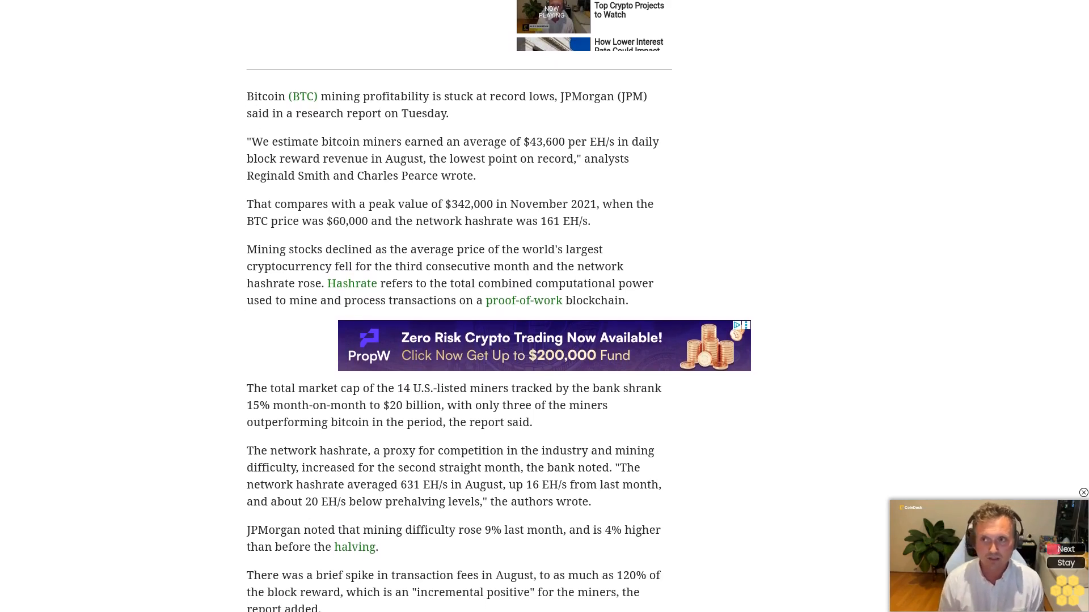
scroll(down, 3)
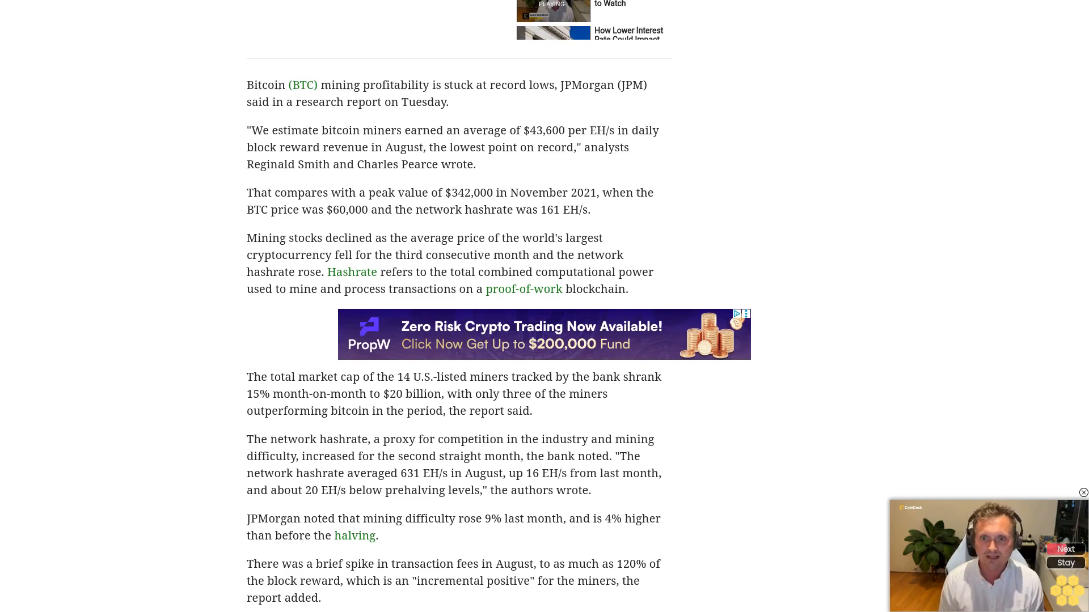
scroll(down, 3)
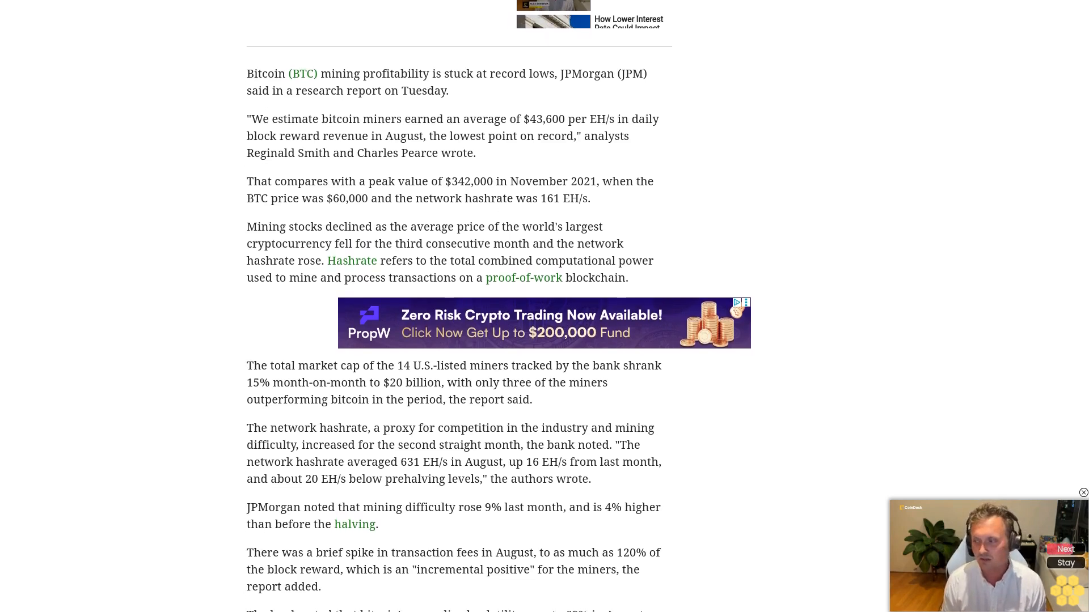
scroll(down, 3)
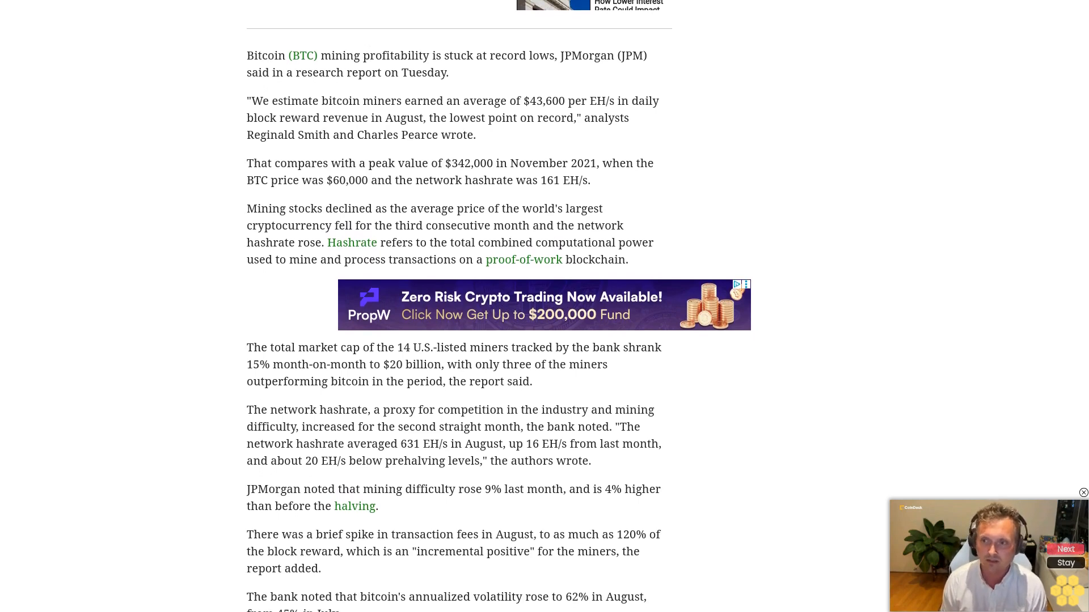
scroll(down, 3)
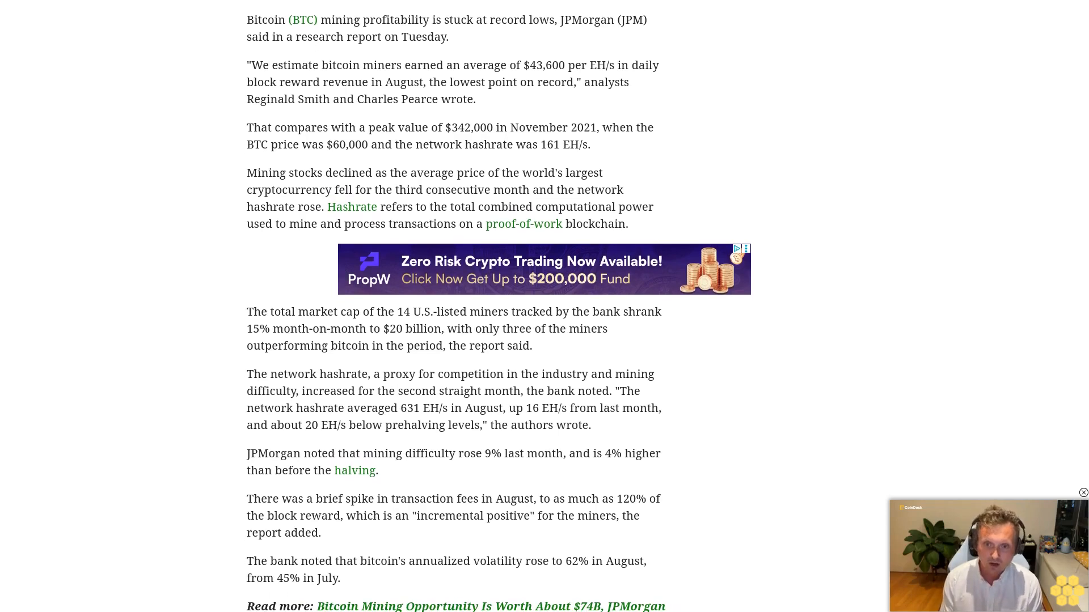
scroll(down, 3)
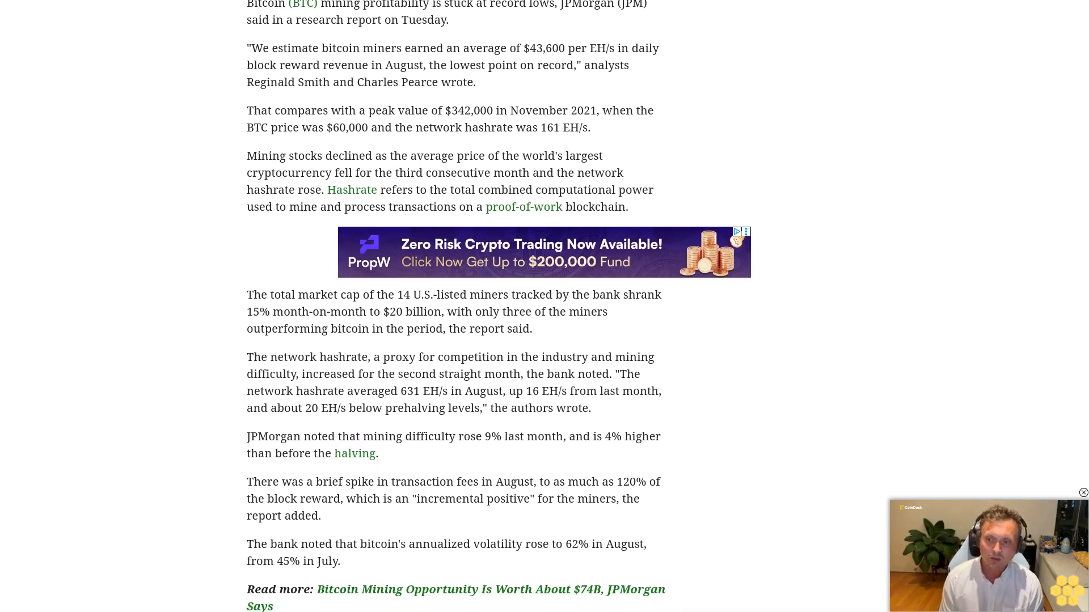
scroll(down, 3)
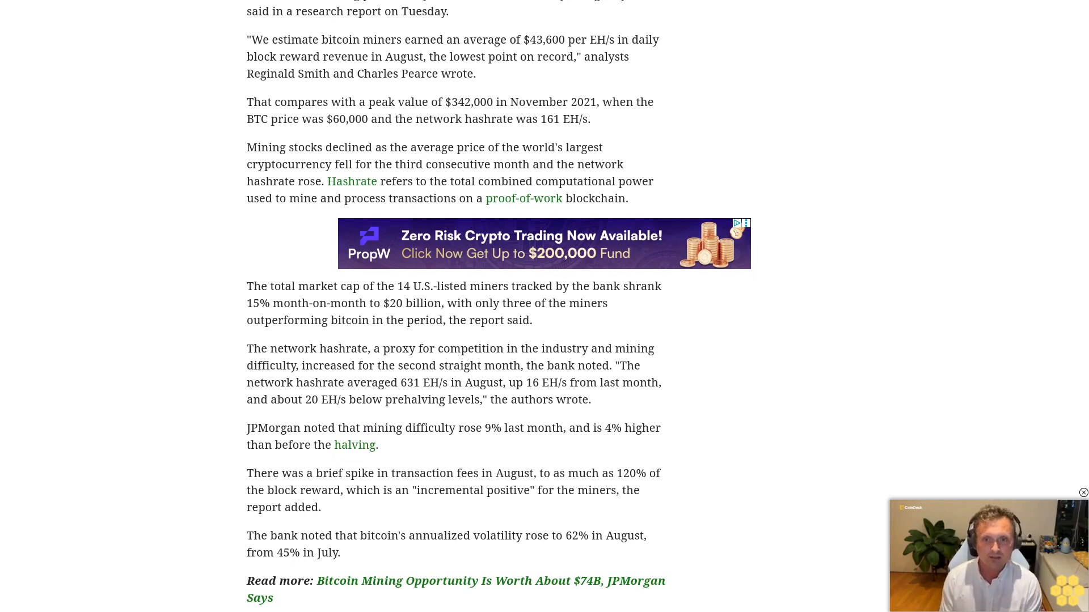